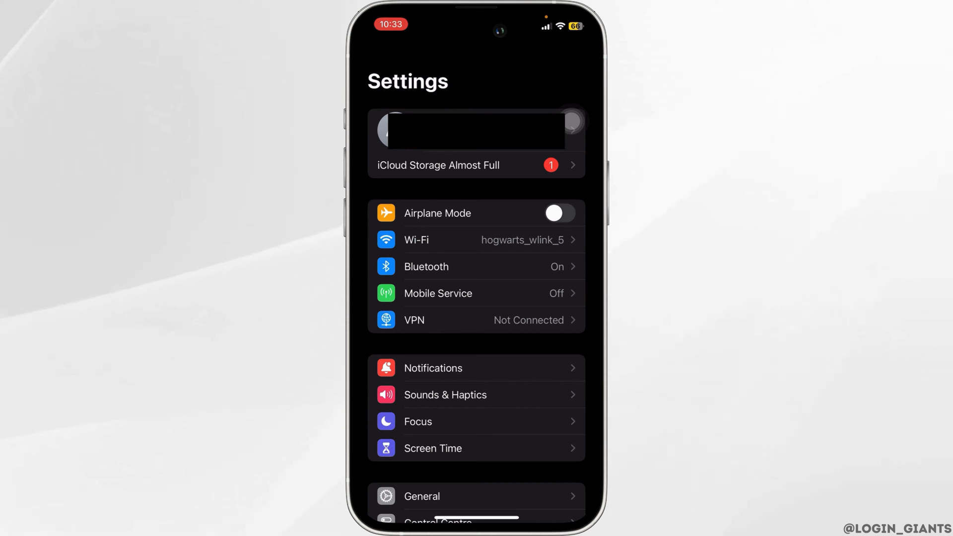
Open the Apple ID account page from the name banner at the top of Settings
{"action": "left_click", "coordinate": [475, 131]}
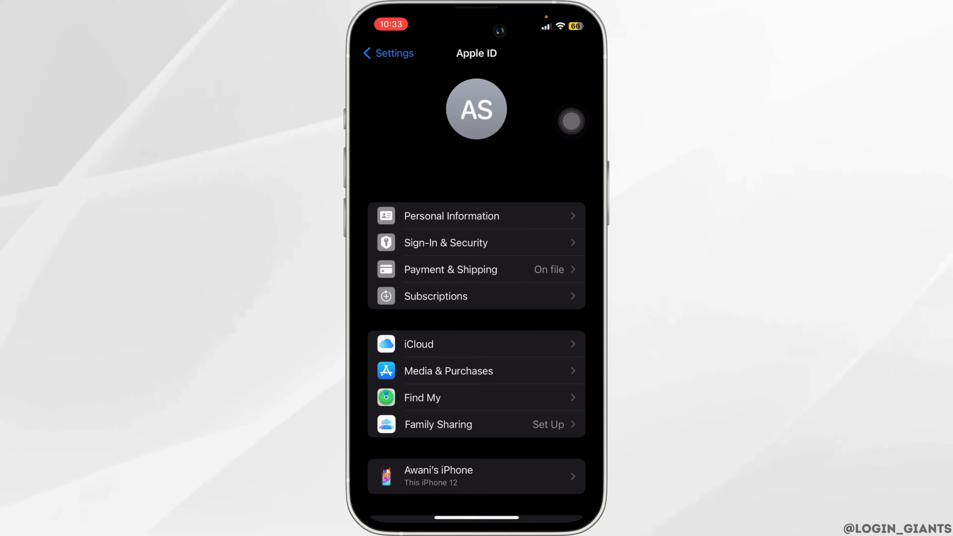
Open iCloud, begin iCloud Mail setup, then cancel out of Choose Your Email Address
{"action": "left_click", "coordinate": [476, 344]}
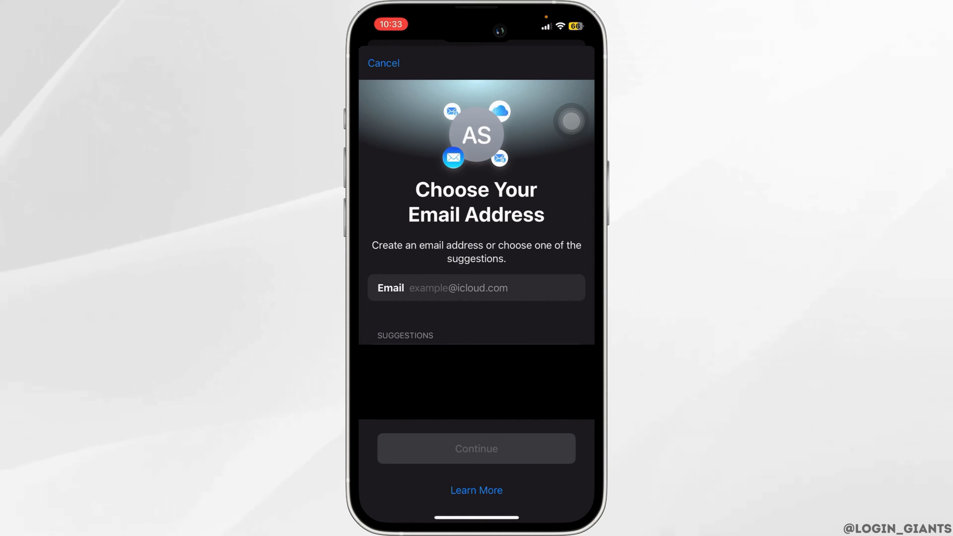
{"action": "left_click", "coordinate": [492, 288]}
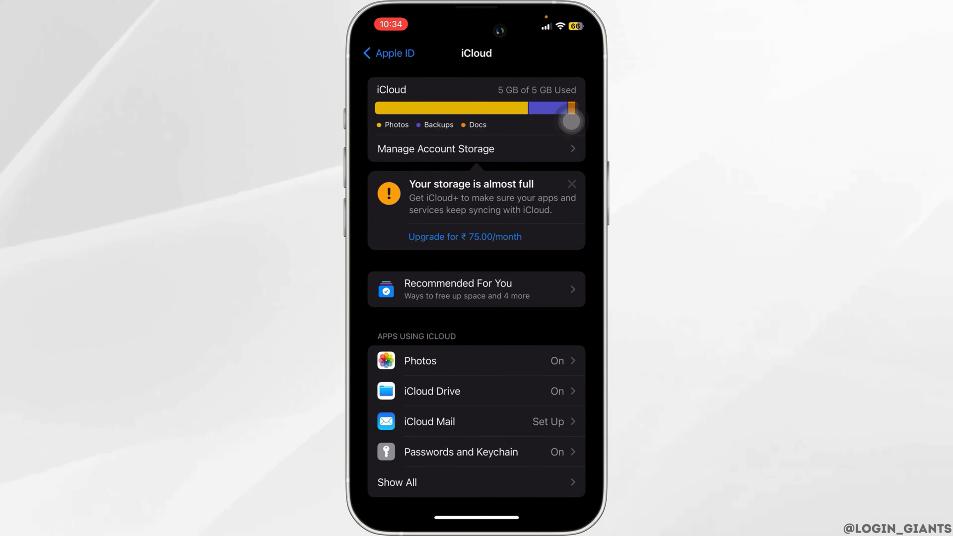
Navigate back through the Apple ID page to the main Settings list
{"action": "left_click", "coordinate": [388, 53]}
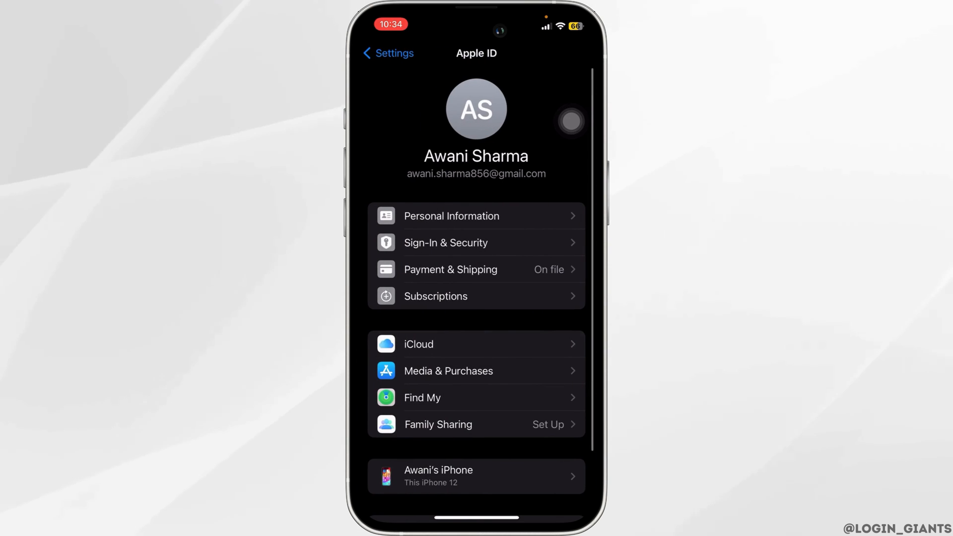
{"action": "left_click", "coordinate": [388, 52]}
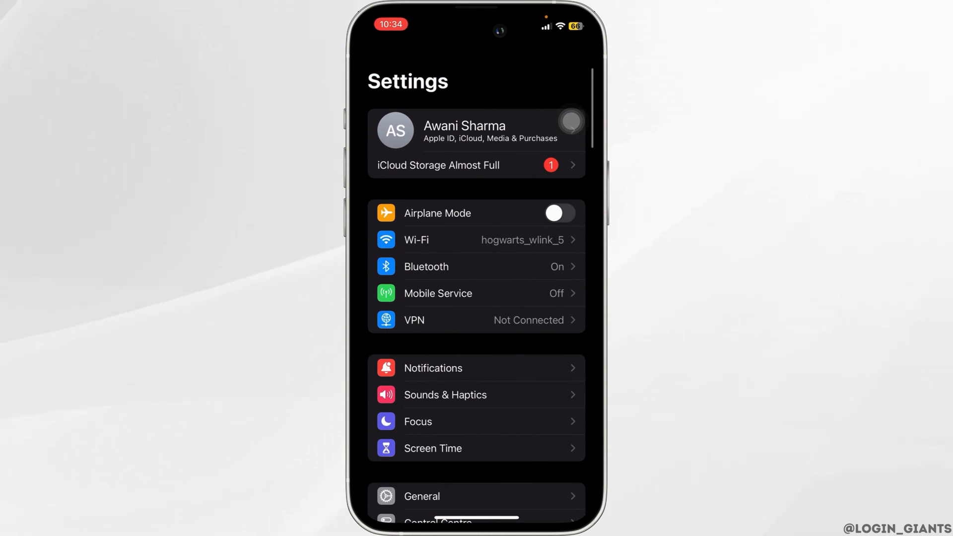
Search Settings for "Fe" and open the Mail accounts' Fetch New Data page
{"action": "left_click", "coordinate": [456, 56]}
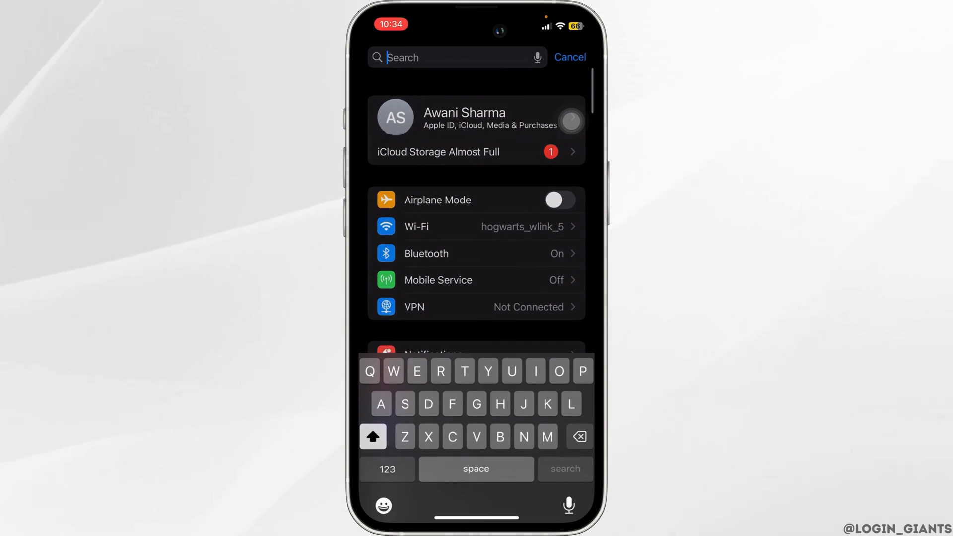
{"action": "type", "text": "Fe"}
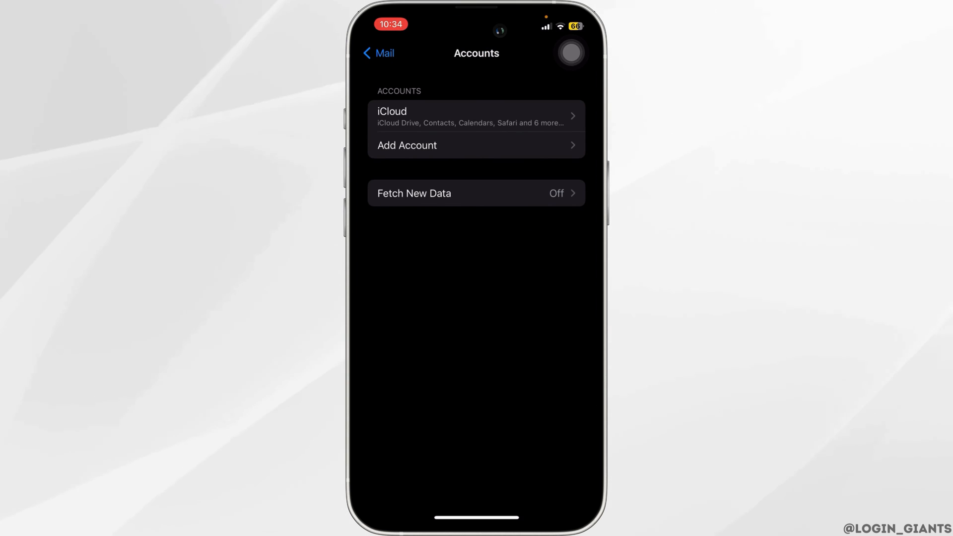
{"action": "left_click", "coordinate": [414, 194]}
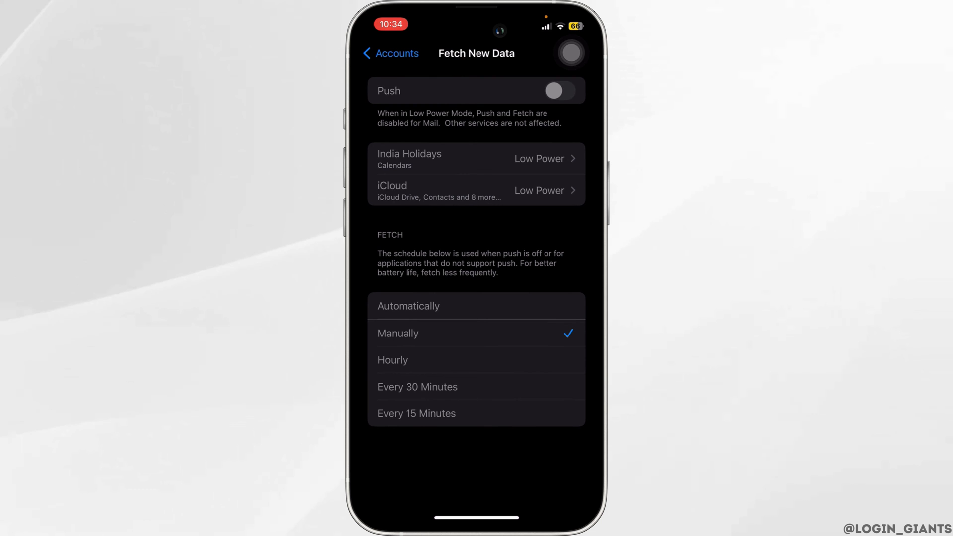